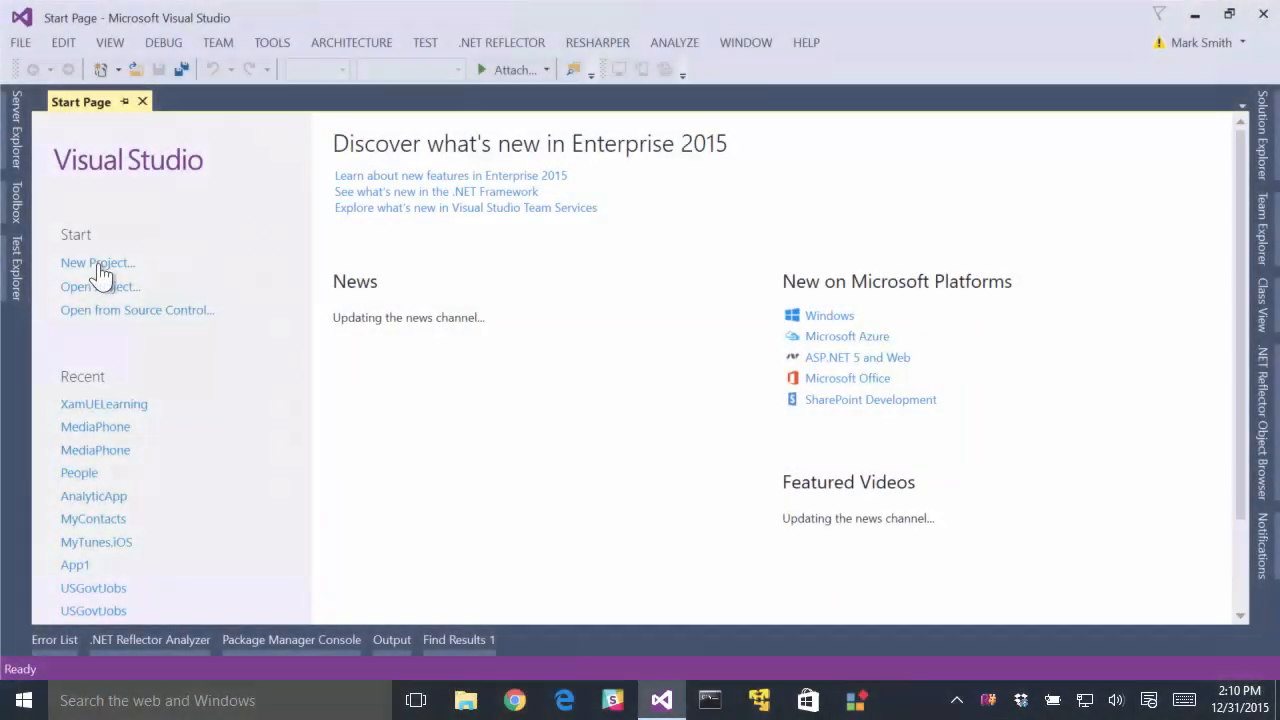
- Open the New Project dialog at the Visual C# Cross-Platform templates
{"action": "left_click", "coordinate": [97, 262]}
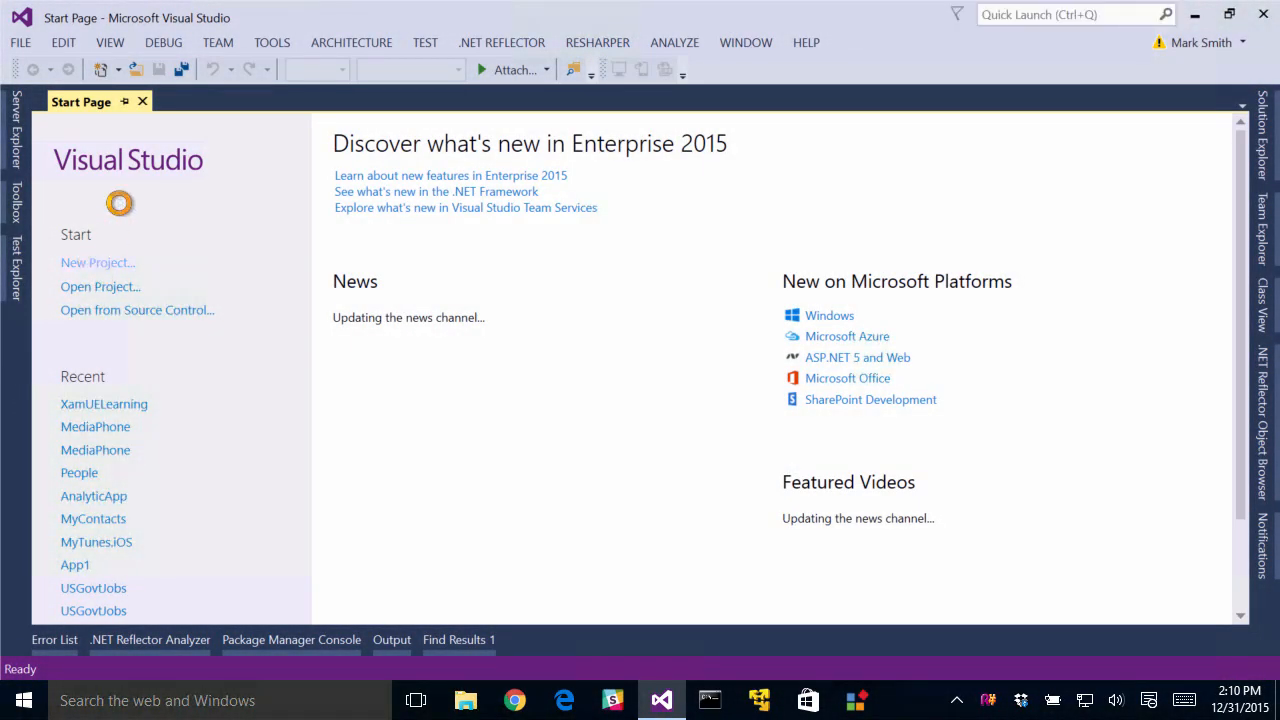
{"action": "left_click", "coordinate": [97, 262]}
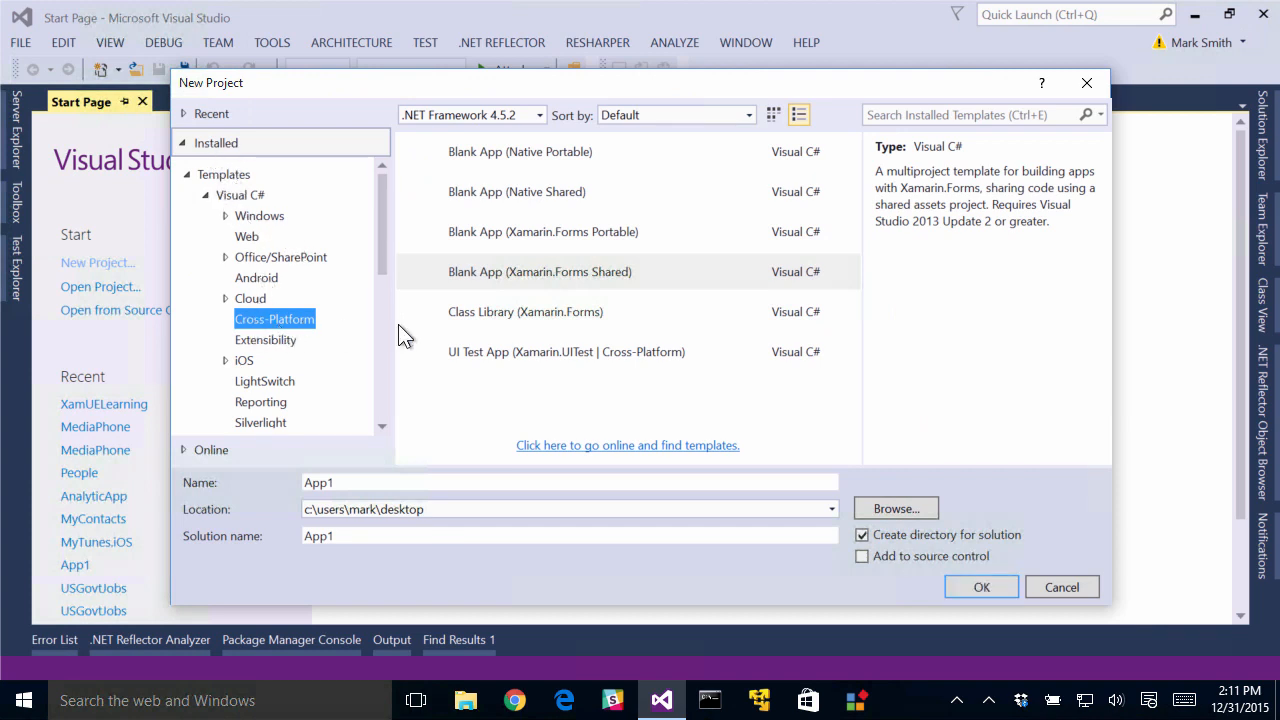
- Pick Blank App (Xamarin.Forms Portable) and name the project FirstApp
{"action": "left_click", "coordinate": [543, 231]}
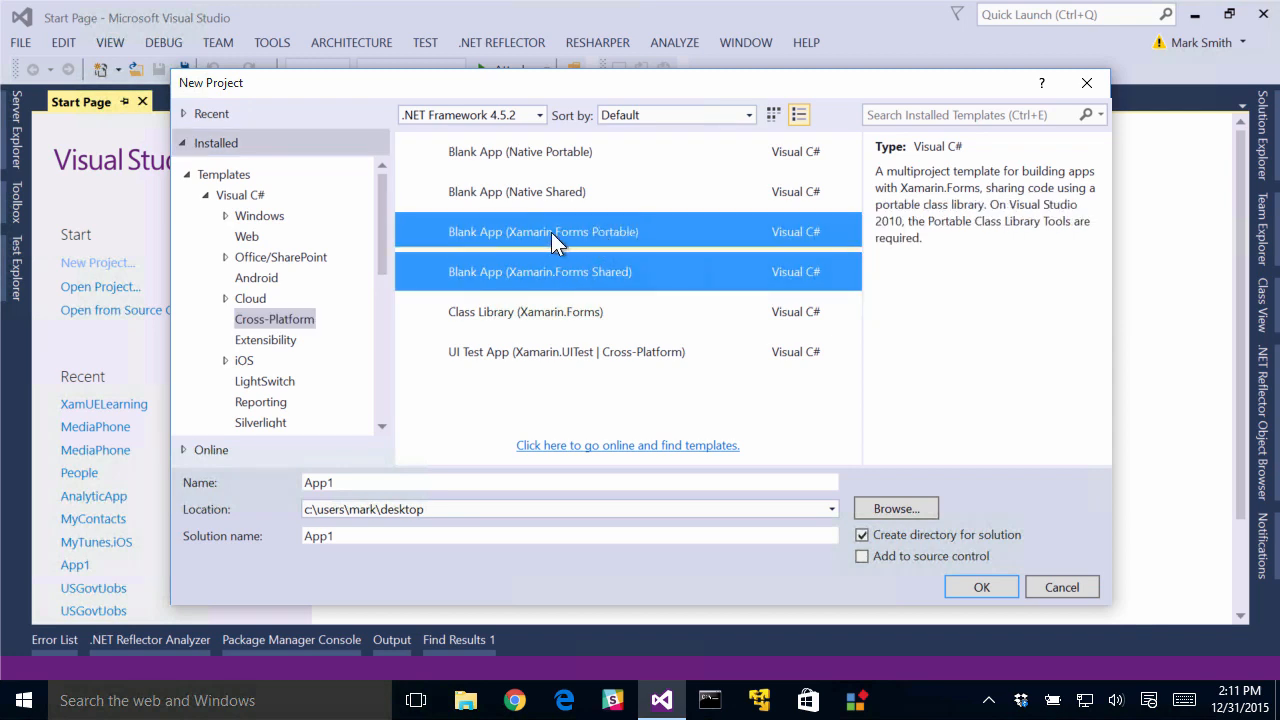
{"action": "left_click", "coordinate": [543, 231]}
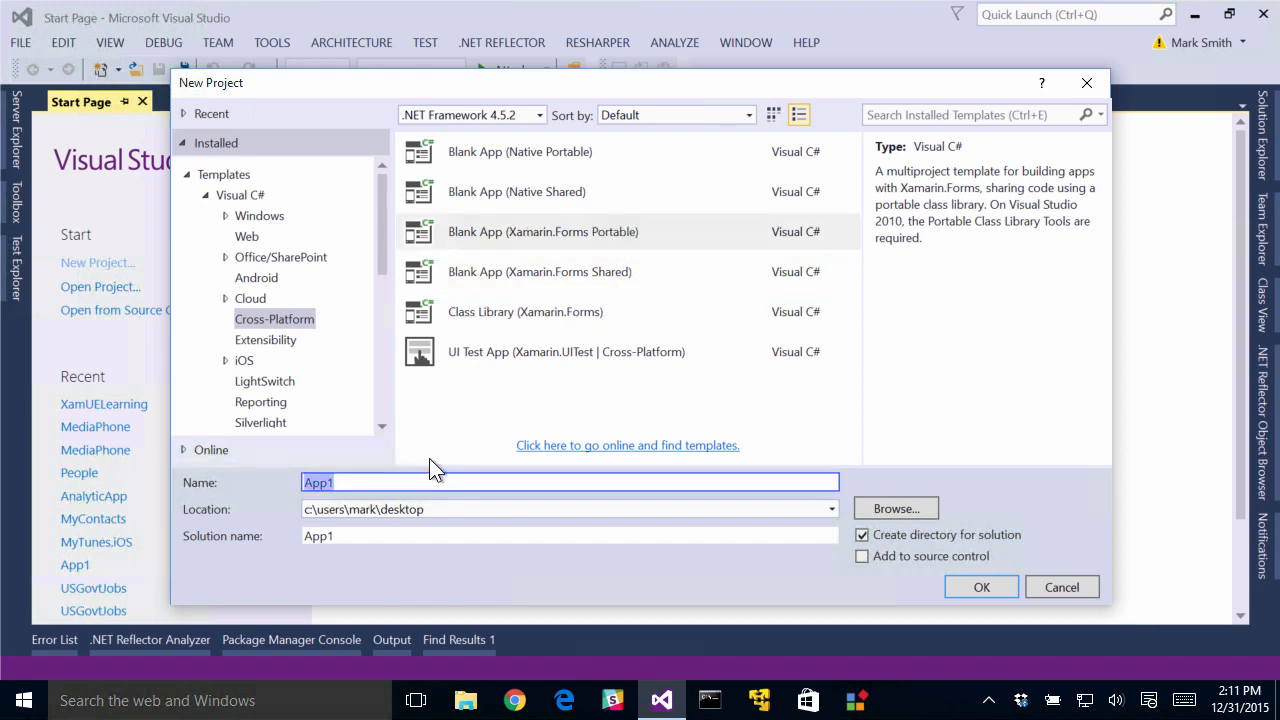
{"action": "type", "text": "FirstApp"}
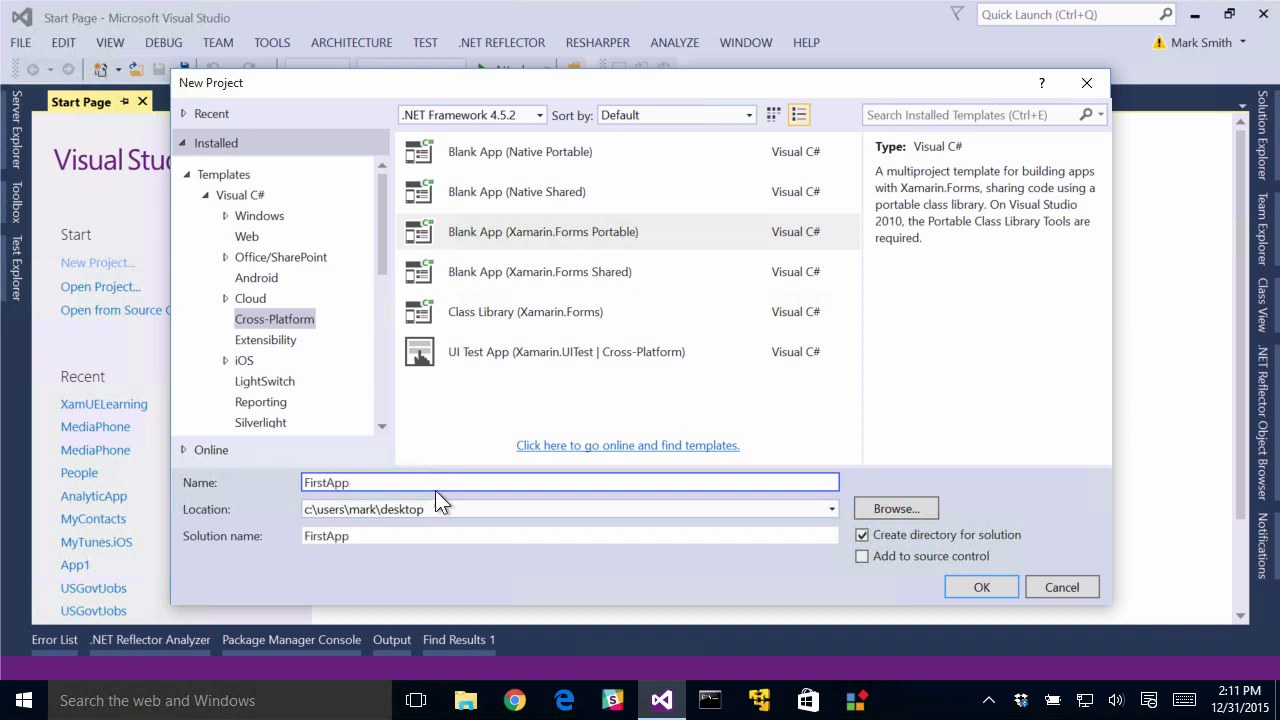
{"action": "mouse_move", "coordinate": [981, 587]}
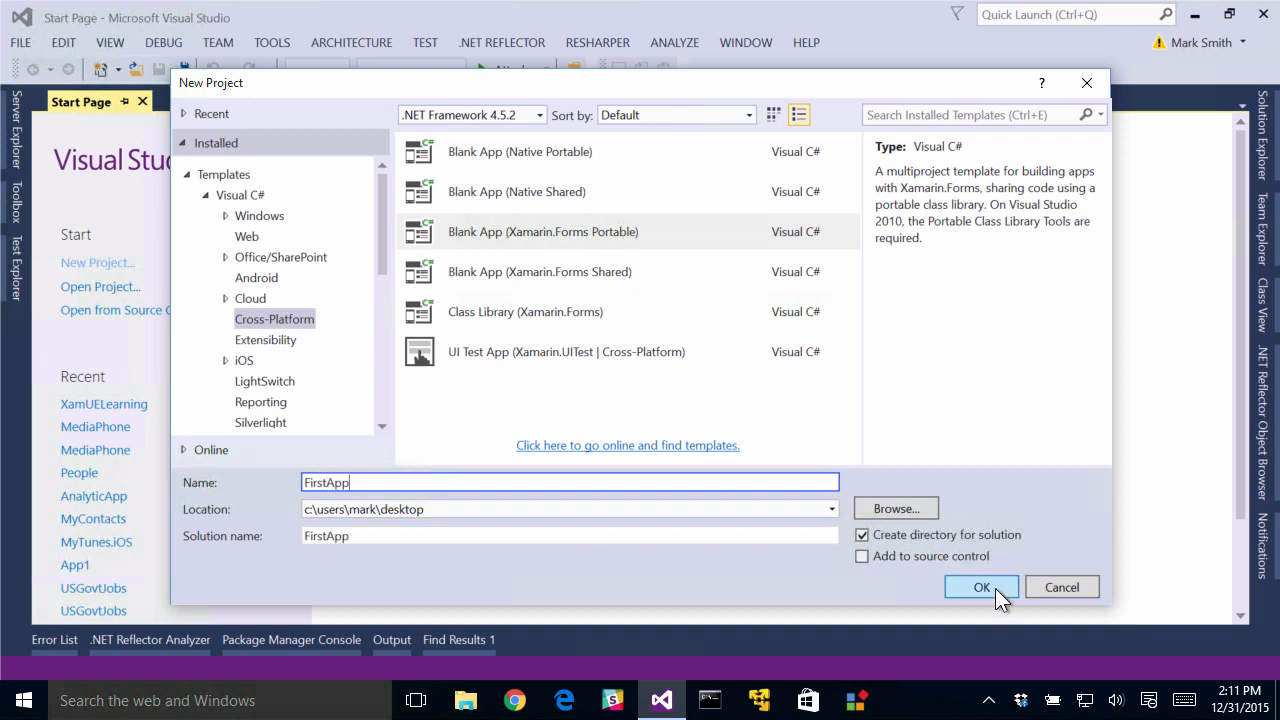
- Confirm creation of the FirstApp solution and view the App.cs tab
{"action": "left_click", "coordinate": [981, 587]}
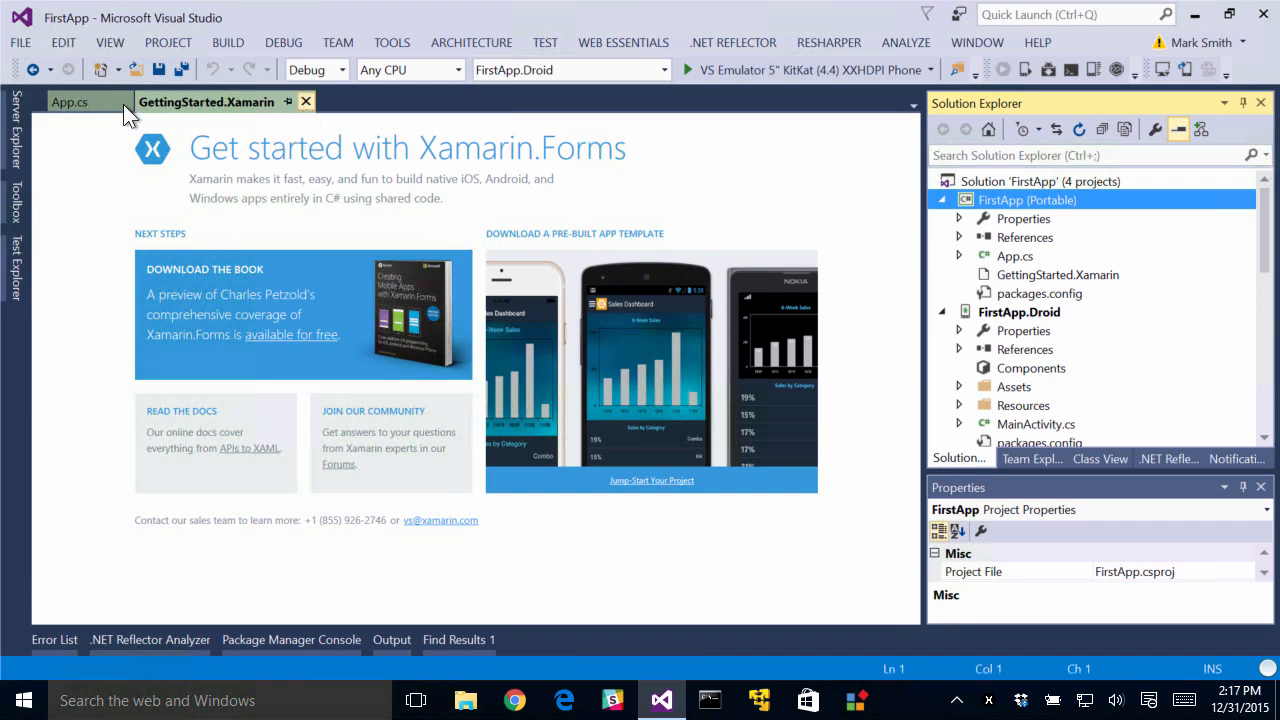
{"action": "left_click", "coordinate": [68, 101]}
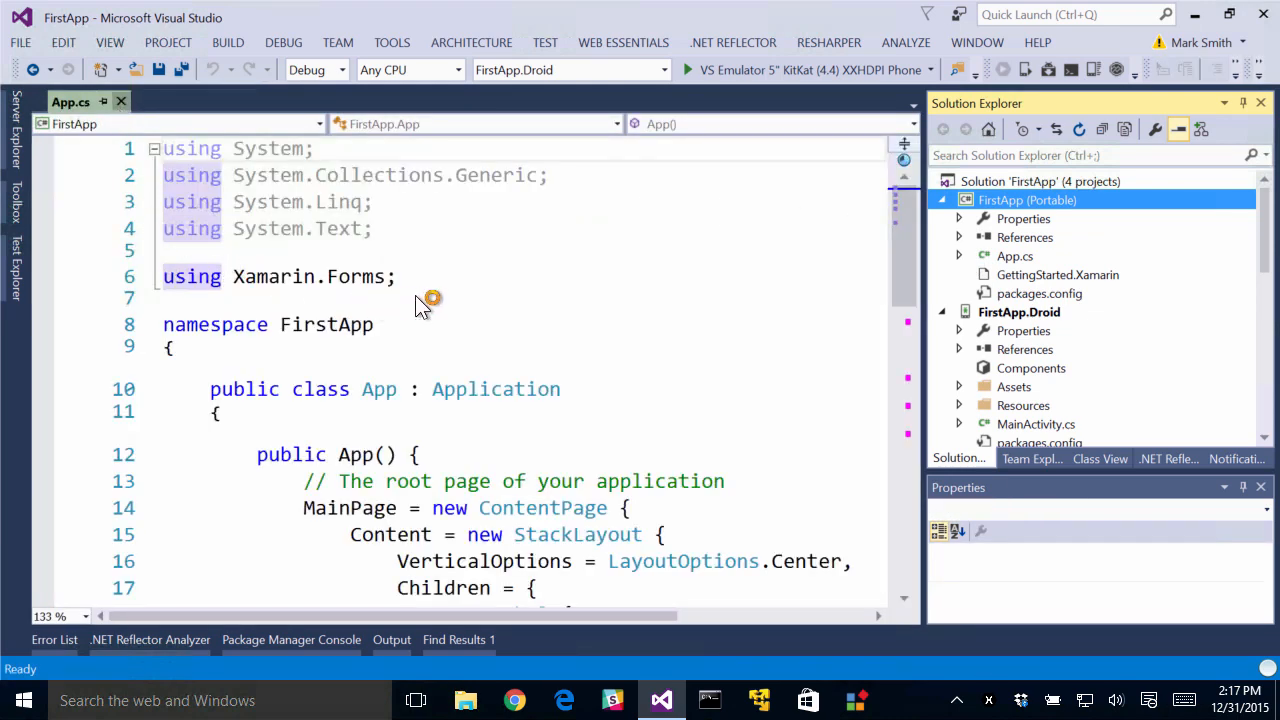
- Close the code tabs, collapse the projects, and expand FirstApp (Portable) References
{"action": "left_click", "coordinate": [1027, 199]}
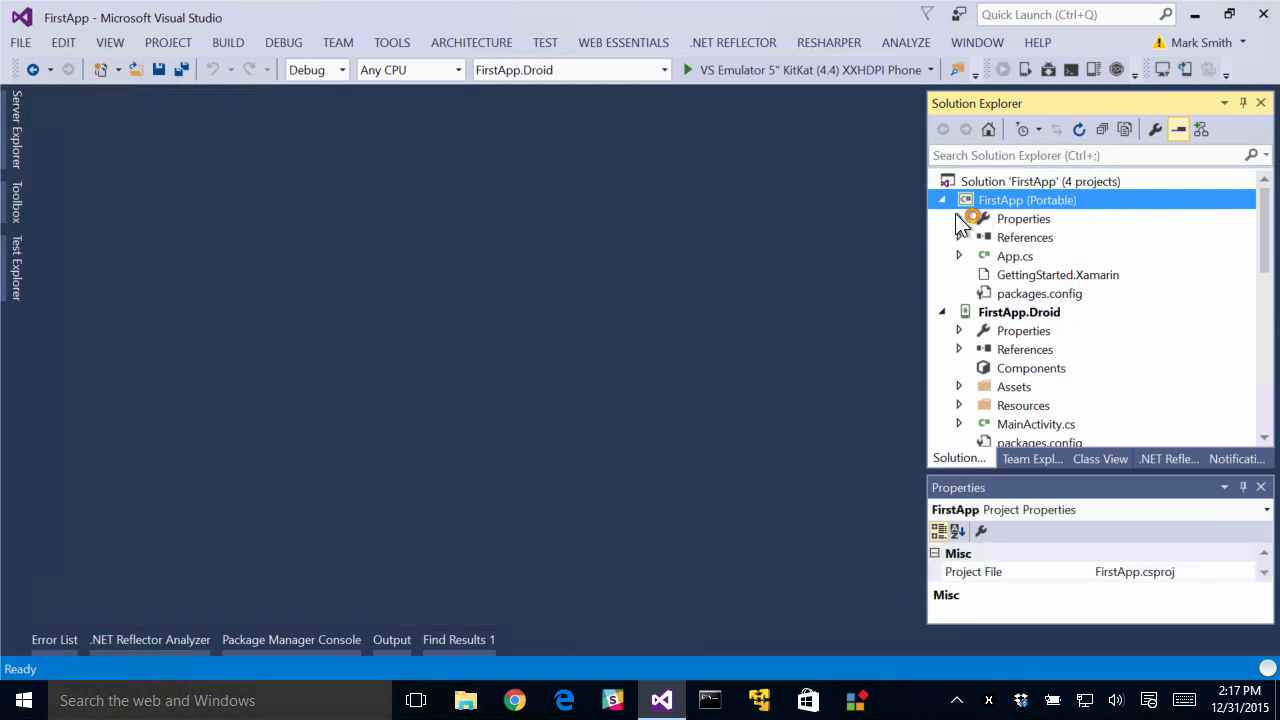
{"action": "left_click", "coordinate": [941, 200]}
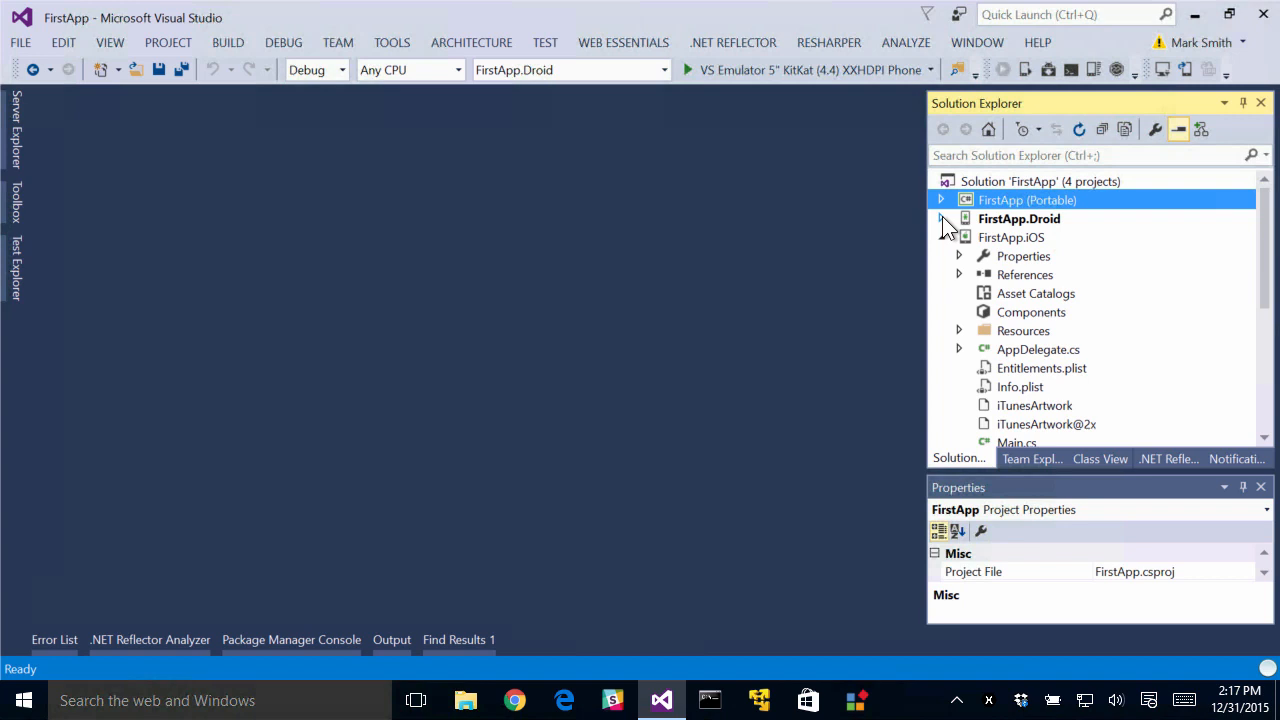
{"action": "left_click", "coordinate": [940, 218]}
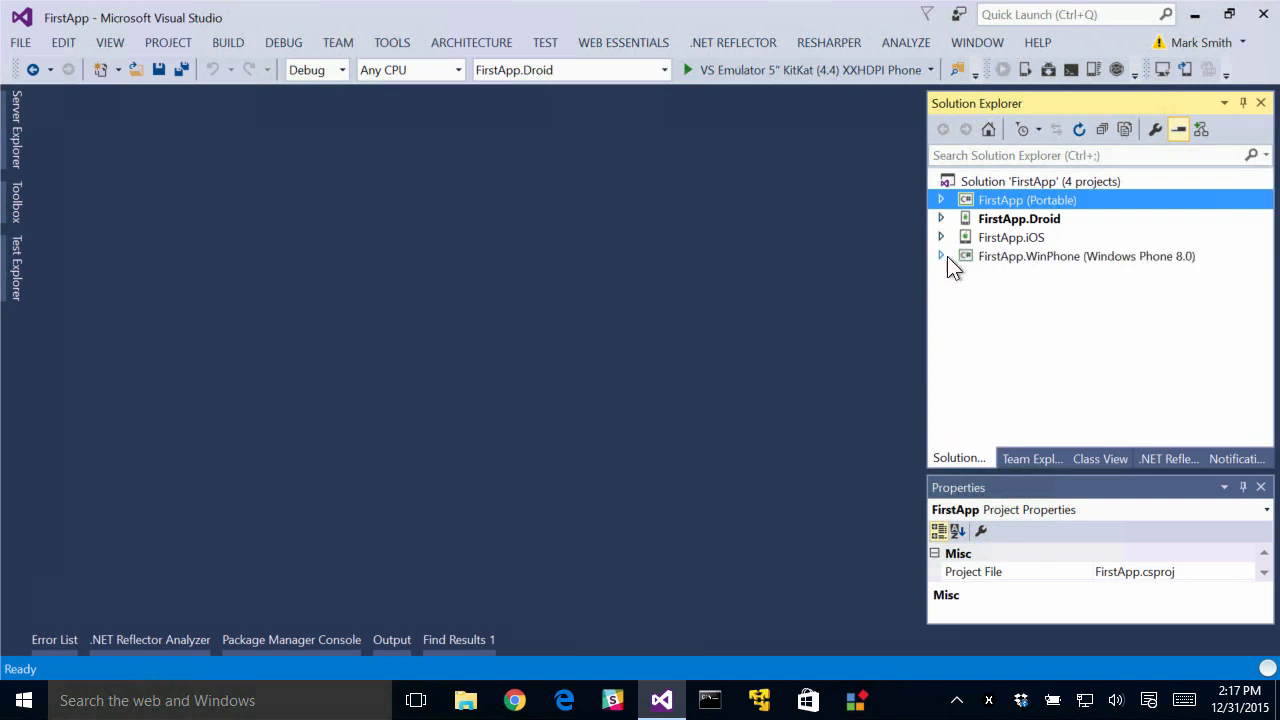
{"action": "mouse_move", "coordinate": [1059, 273]}
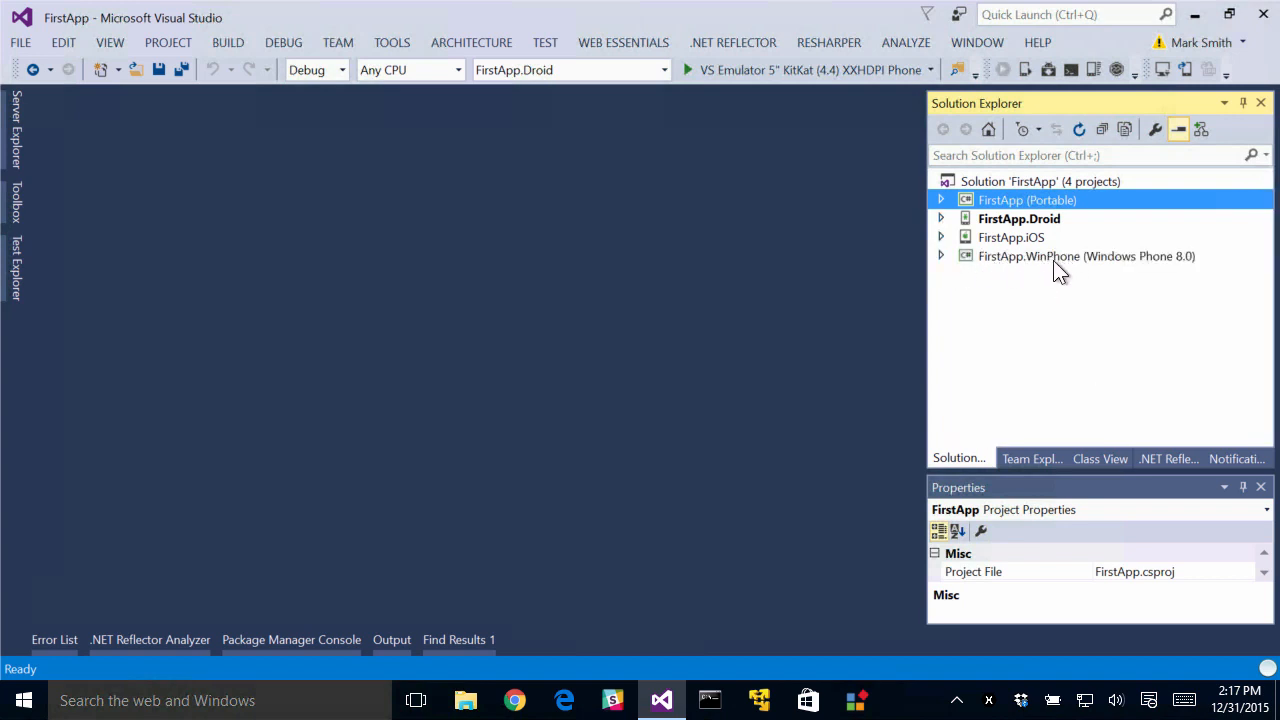
{"action": "mouse_move", "coordinate": [1146, 270]}
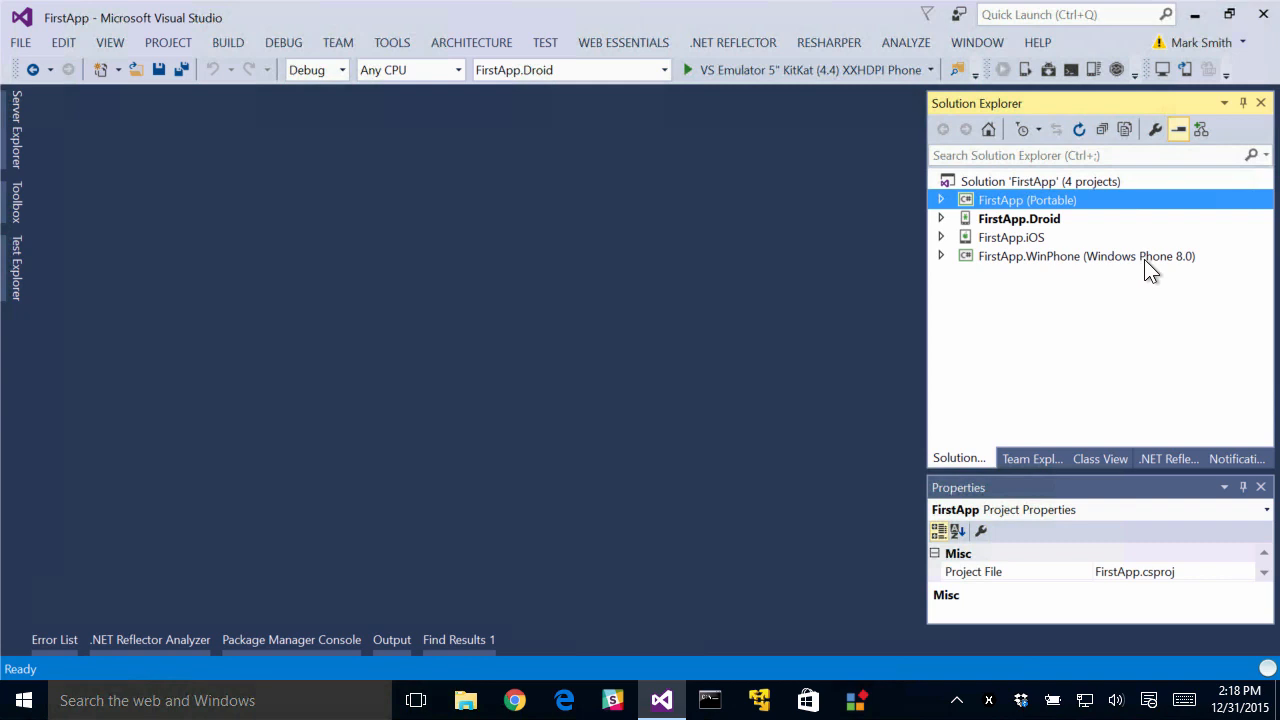
{"action": "mouse_move", "coordinate": [1135, 270]}
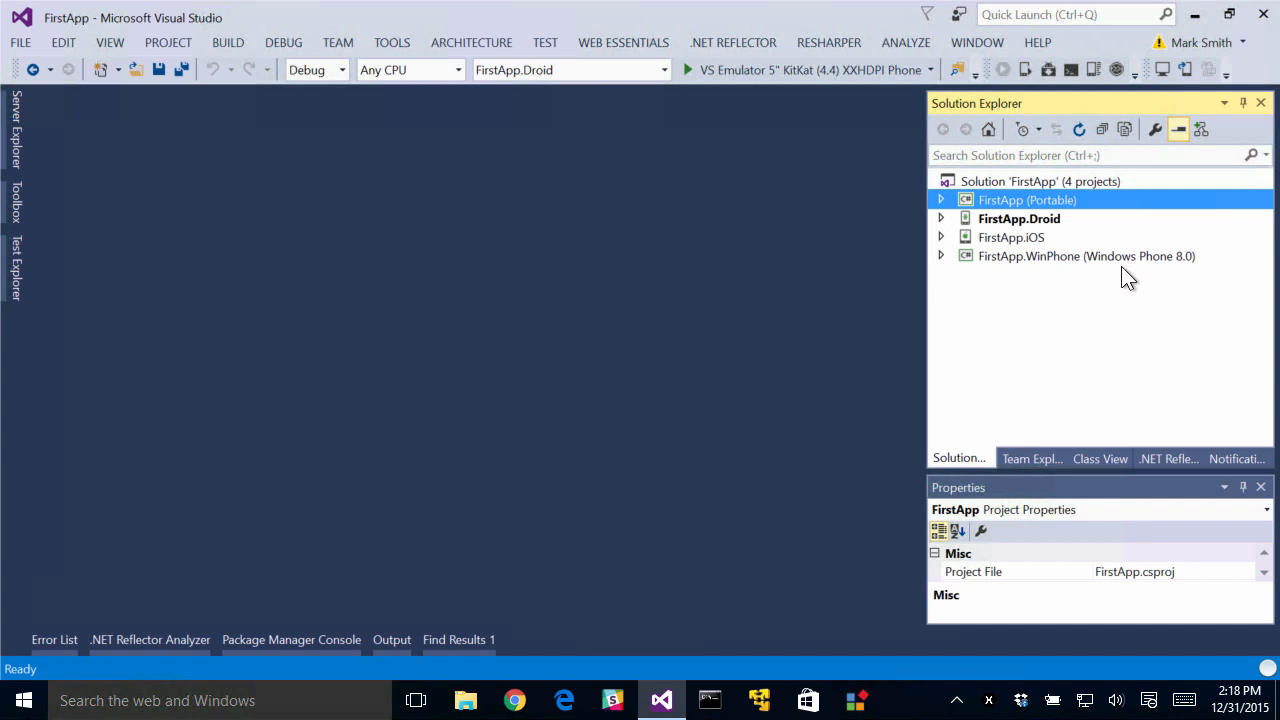
{"action": "mouse_move", "coordinate": [1116, 282]}
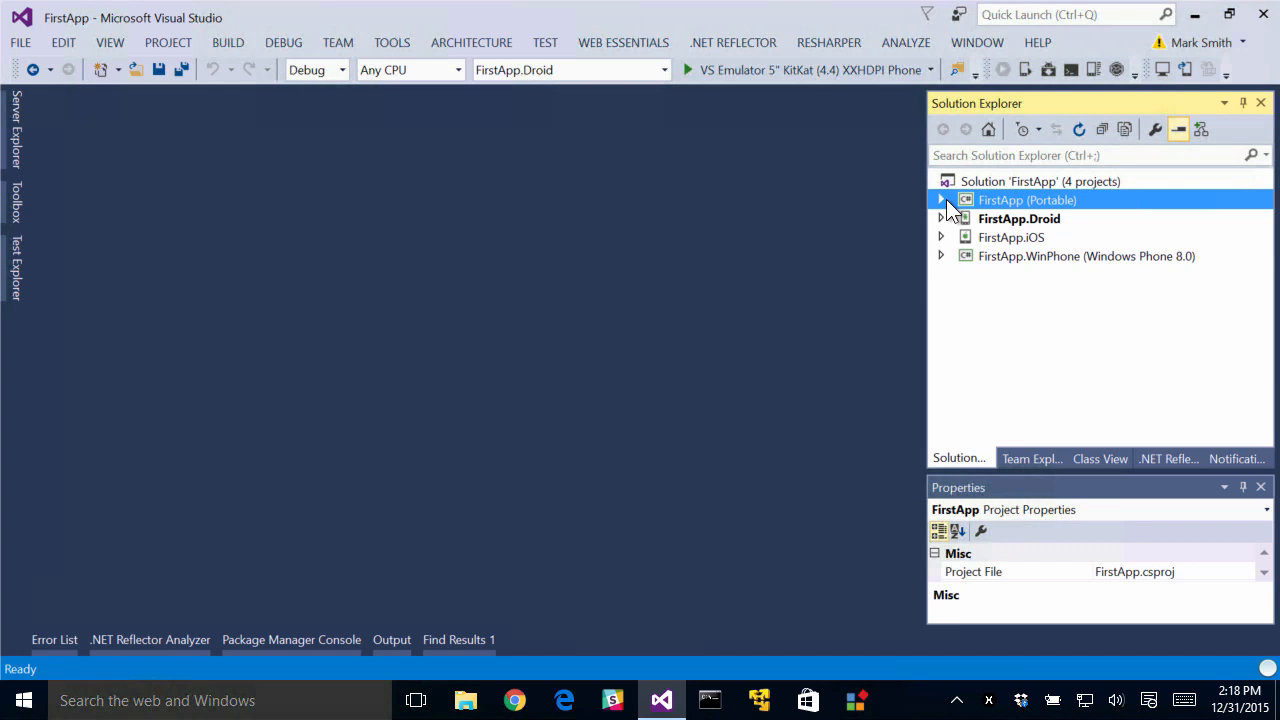
{"action": "left_click", "coordinate": [940, 200]}
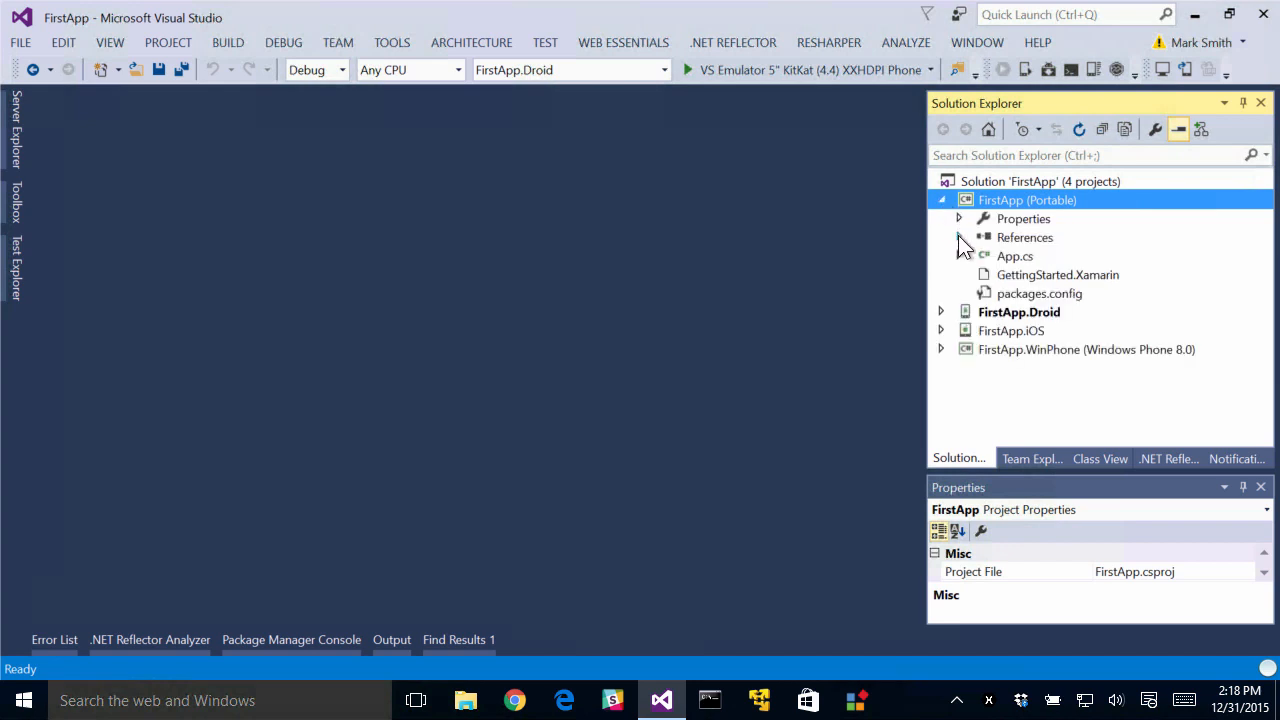
{"action": "left_click", "coordinate": [958, 237]}
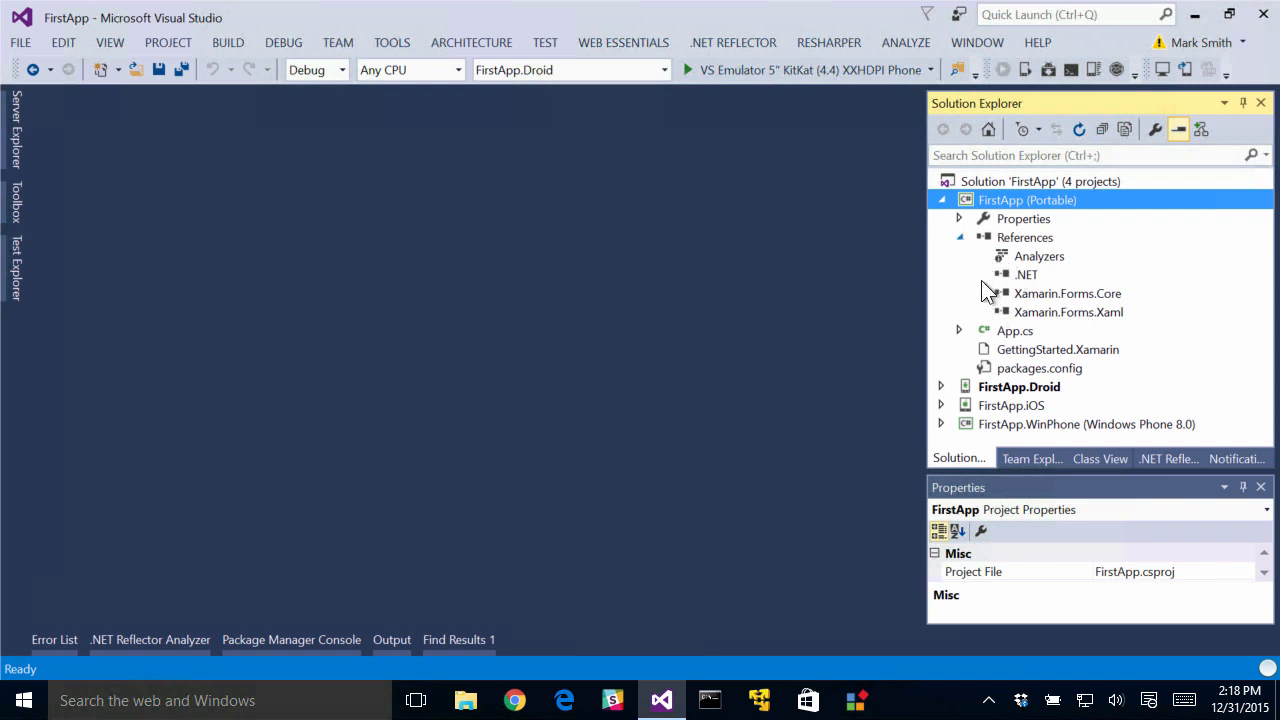
- Check Xamarin.Forms 1.3.3.6323 in packages.config, close it, and select the solution
{"action": "left_click", "coordinate": [1039, 368]}
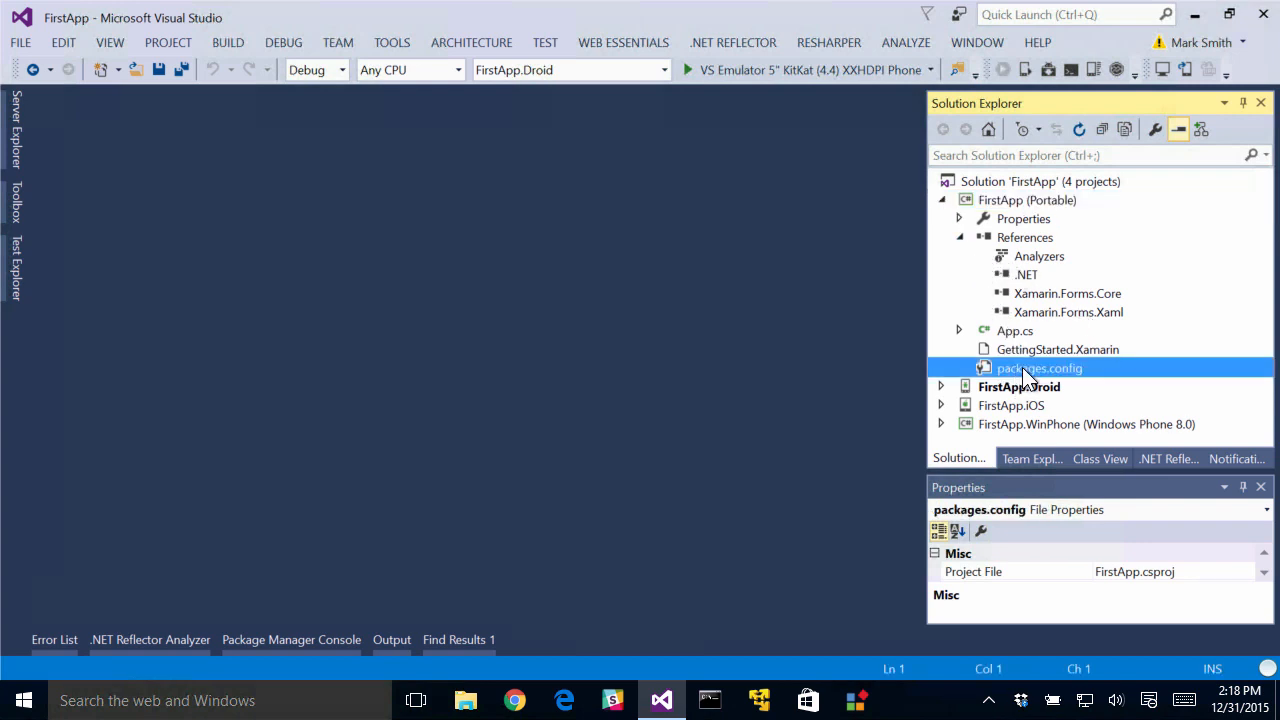
{"action": "double_click", "coordinate": [1039, 368]}
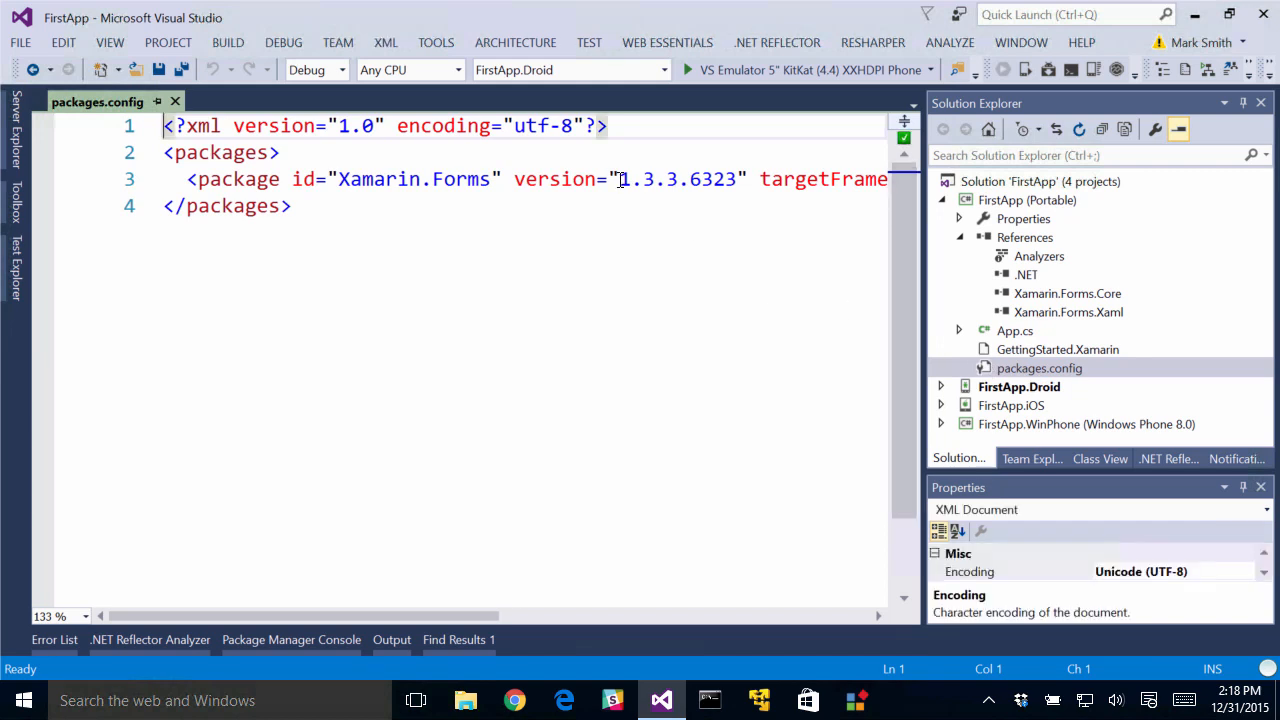
{"action": "double_click", "coordinate": [677, 179]}
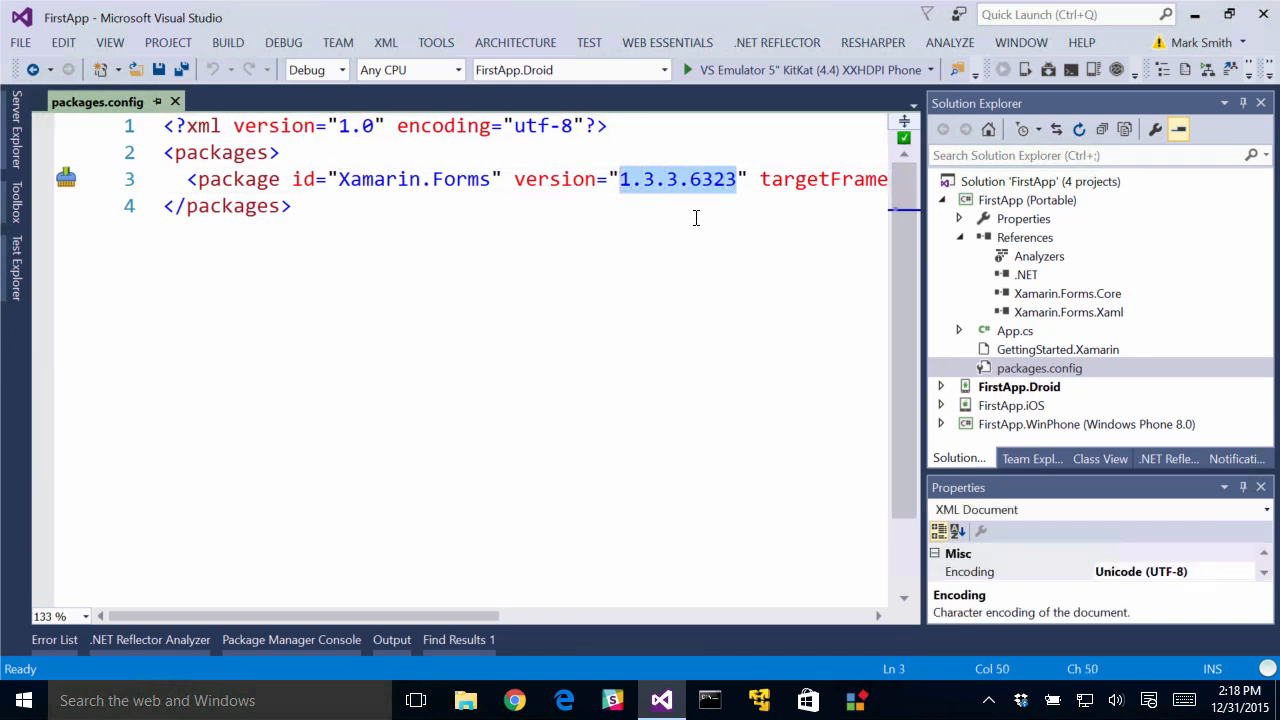
{"action": "left_click", "coordinate": [1039, 368]}
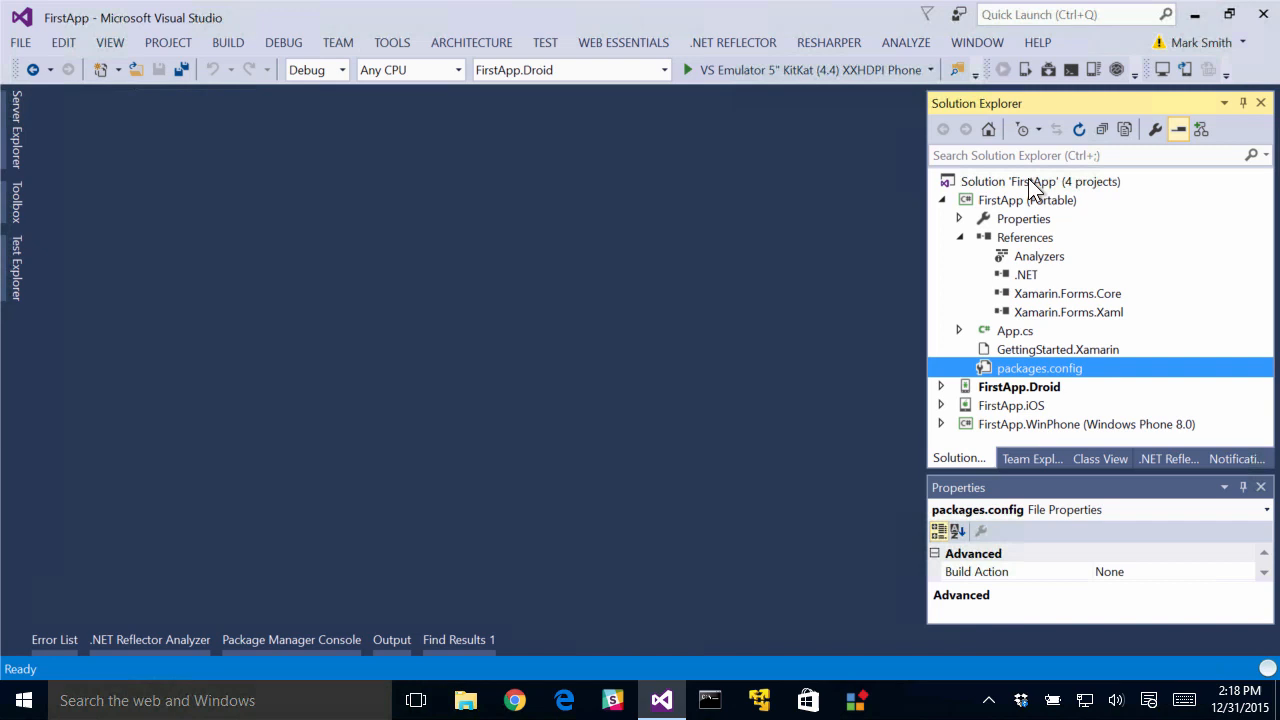
{"action": "left_click", "coordinate": [1040, 181]}
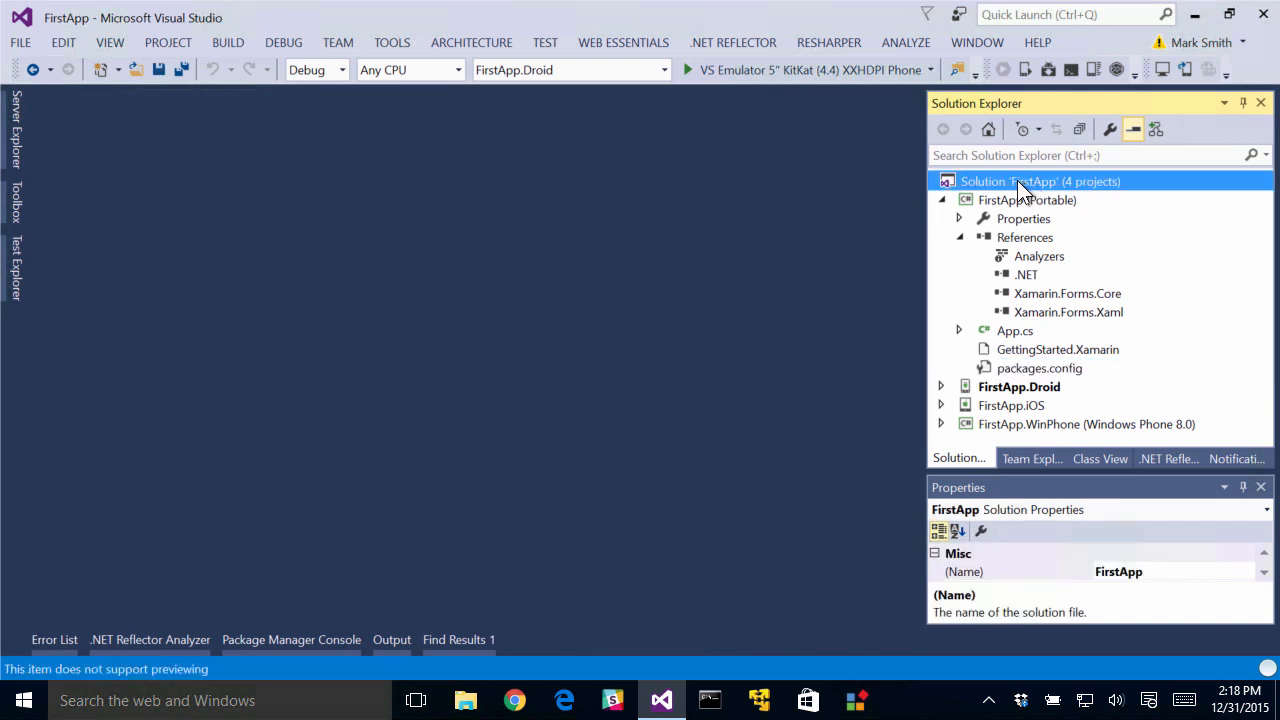
- Open Manage NuGet Packages for Solution on the Updates list
{"action": "right_click", "coordinate": [1020, 181]}
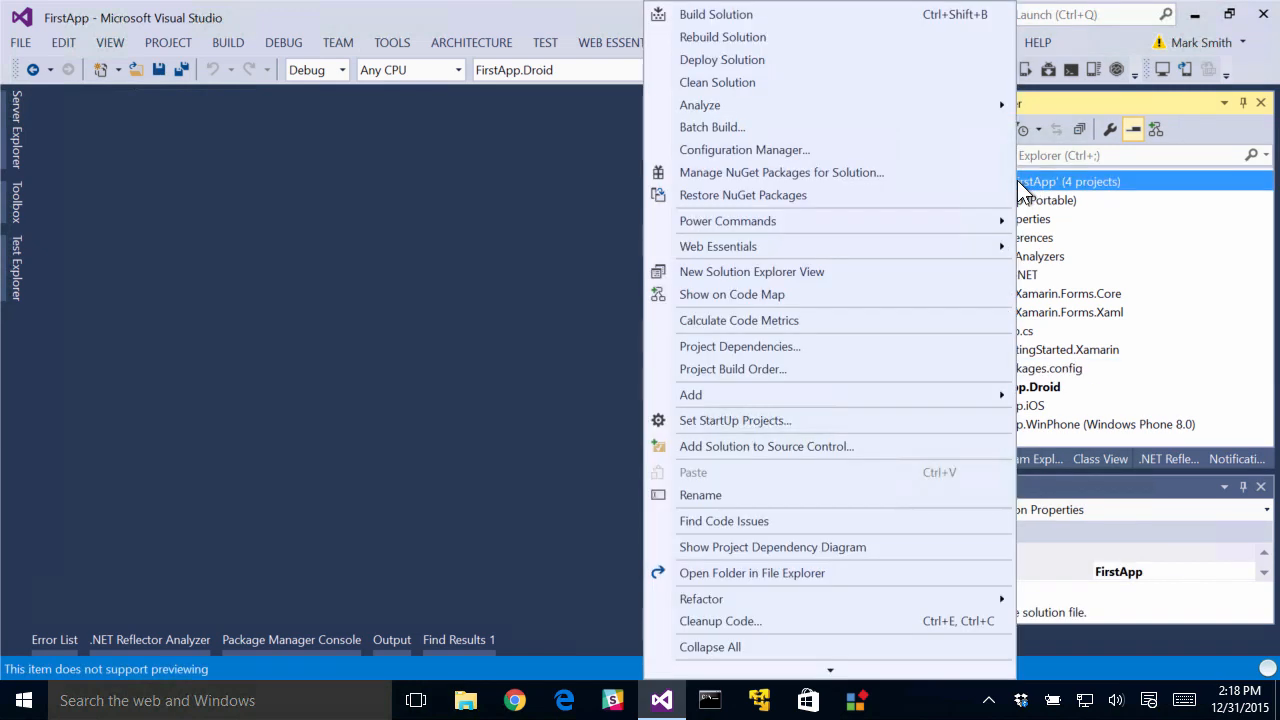
{"action": "mouse_move", "coordinate": [800, 172]}
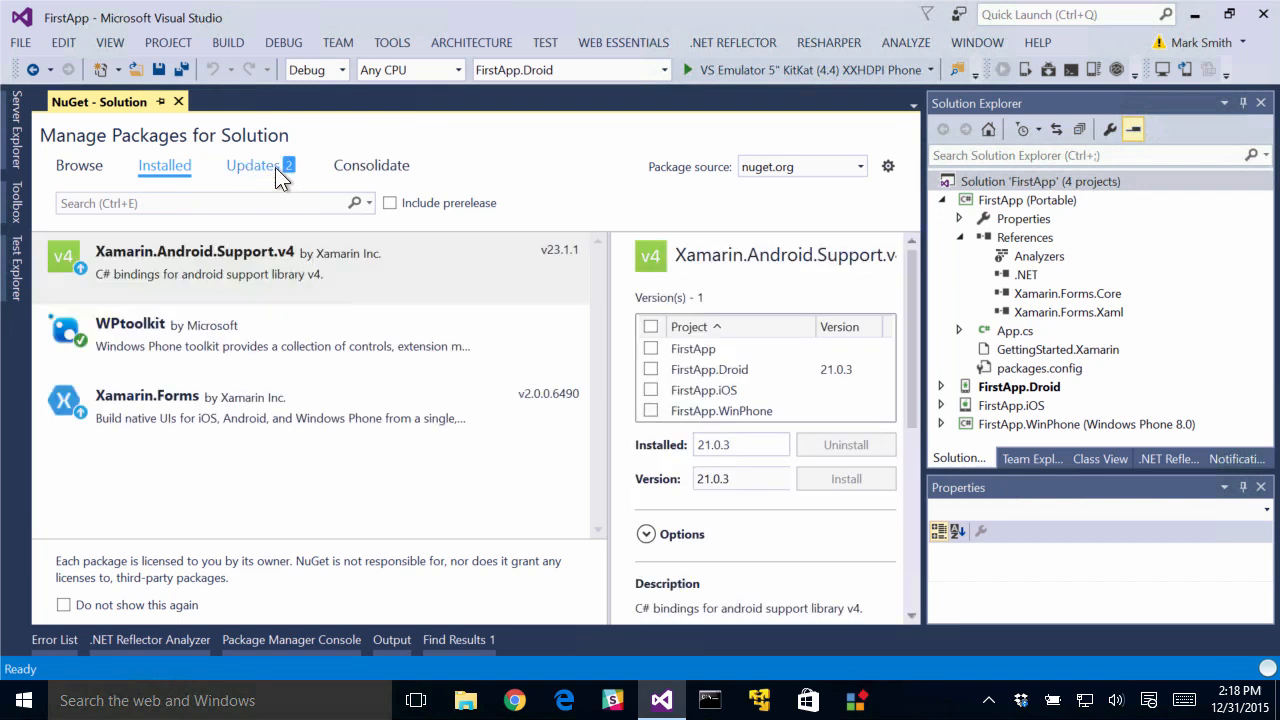
{"action": "left_click", "coordinate": [253, 165]}
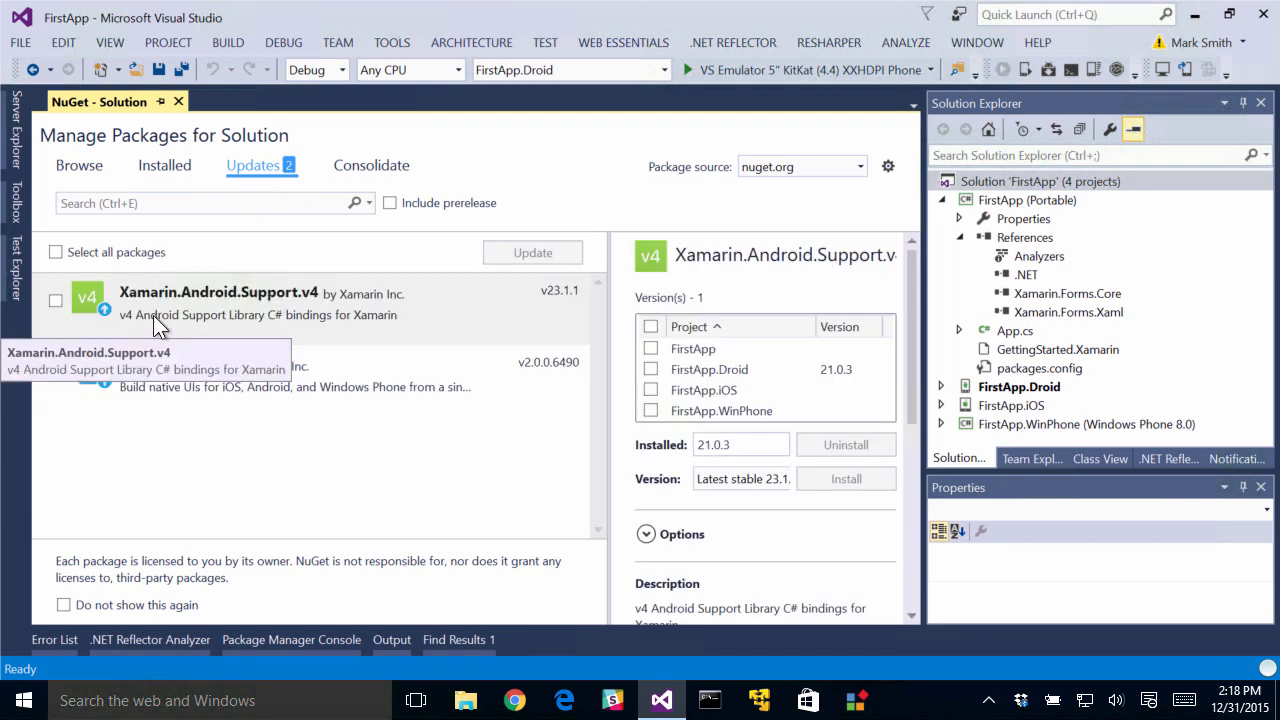
{"action": "mouse_move", "coordinate": [265, 313]}
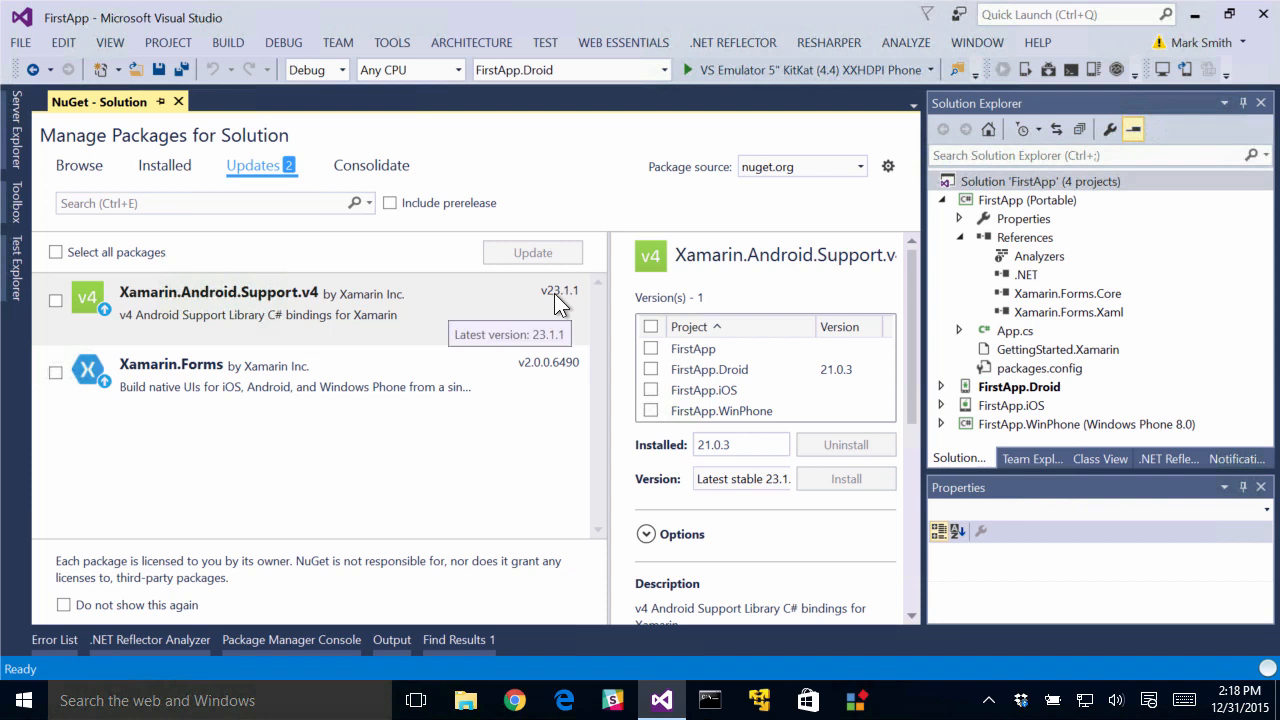
- Install Xamarin.Forms latest stable 2.0.0 into all four projects
{"action": "left_click", "coordinate": [55, 372]}
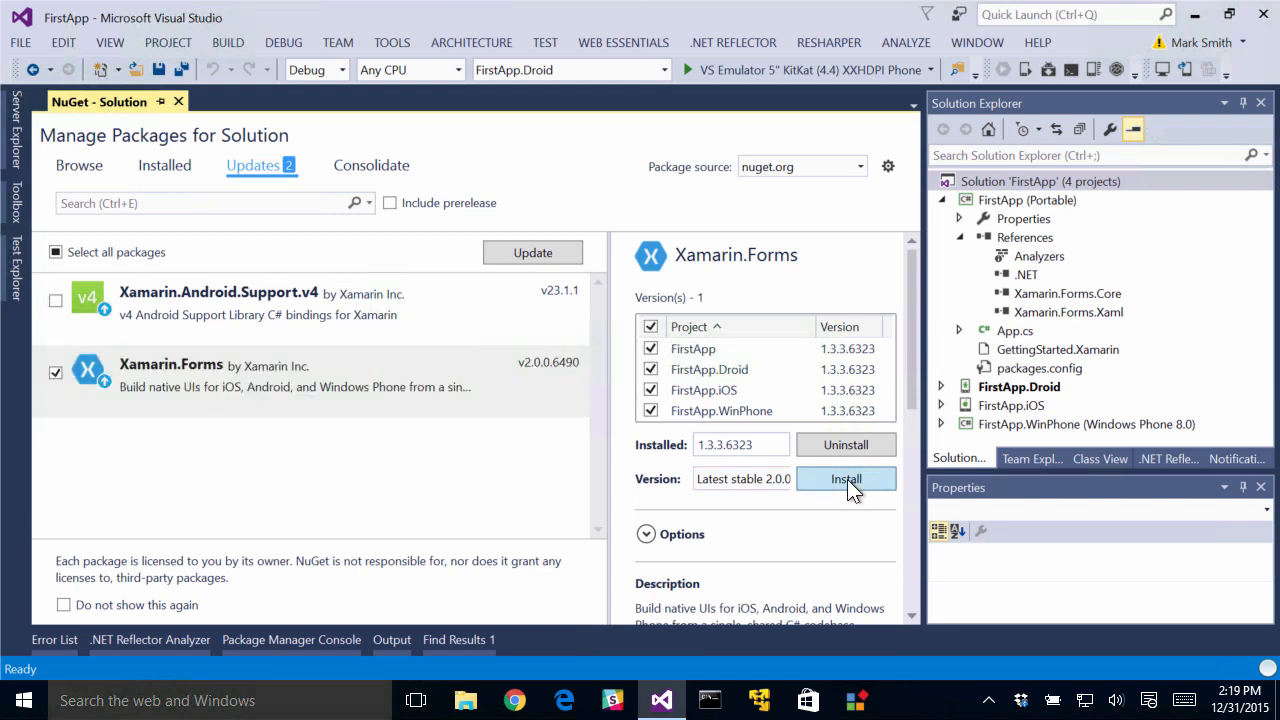
{"action": "left_click", "coordinate": [845, 478]}
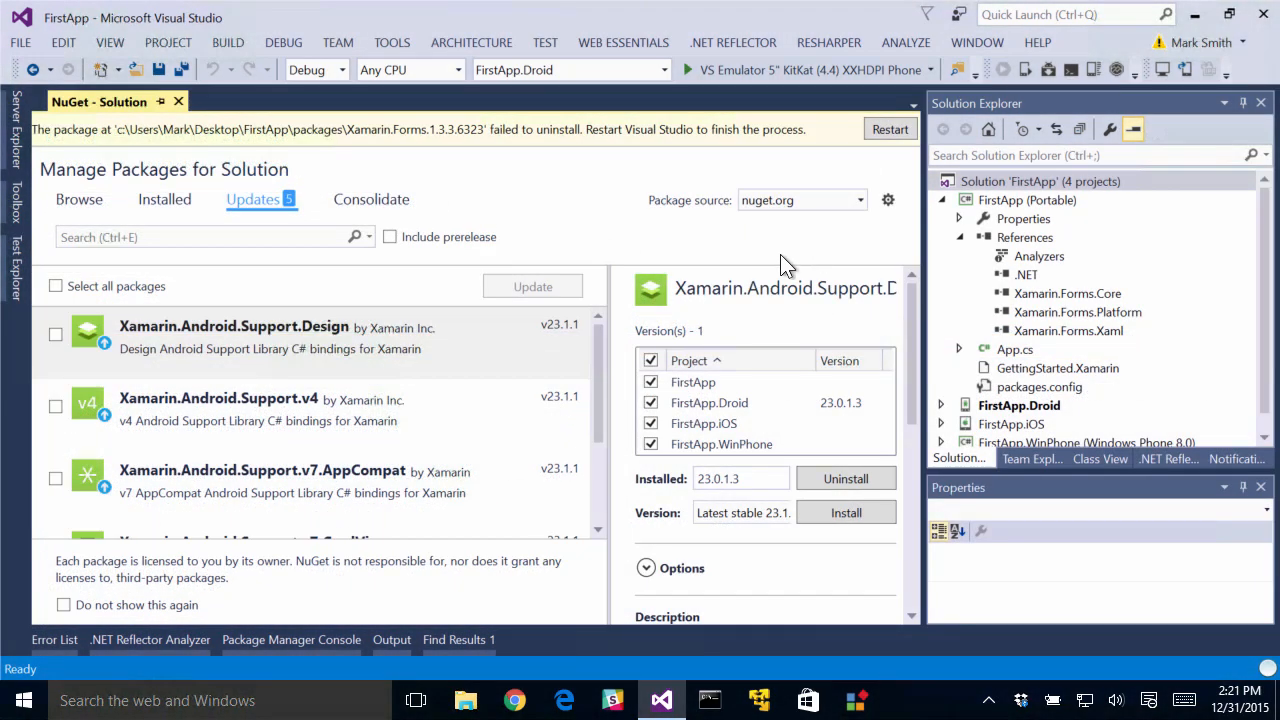
{"action": "mouse_move", "coordinate": [290, 345]}
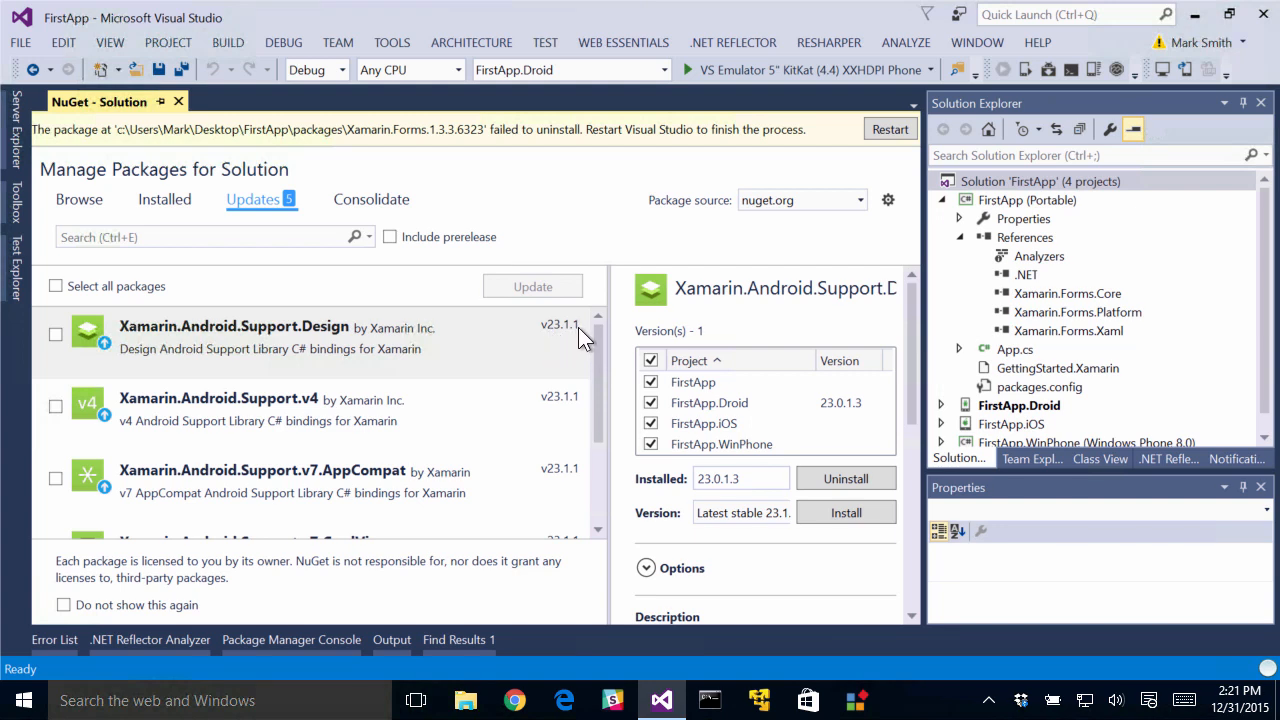
{"action": "mouse_move", "coordinate": [560, 325]}
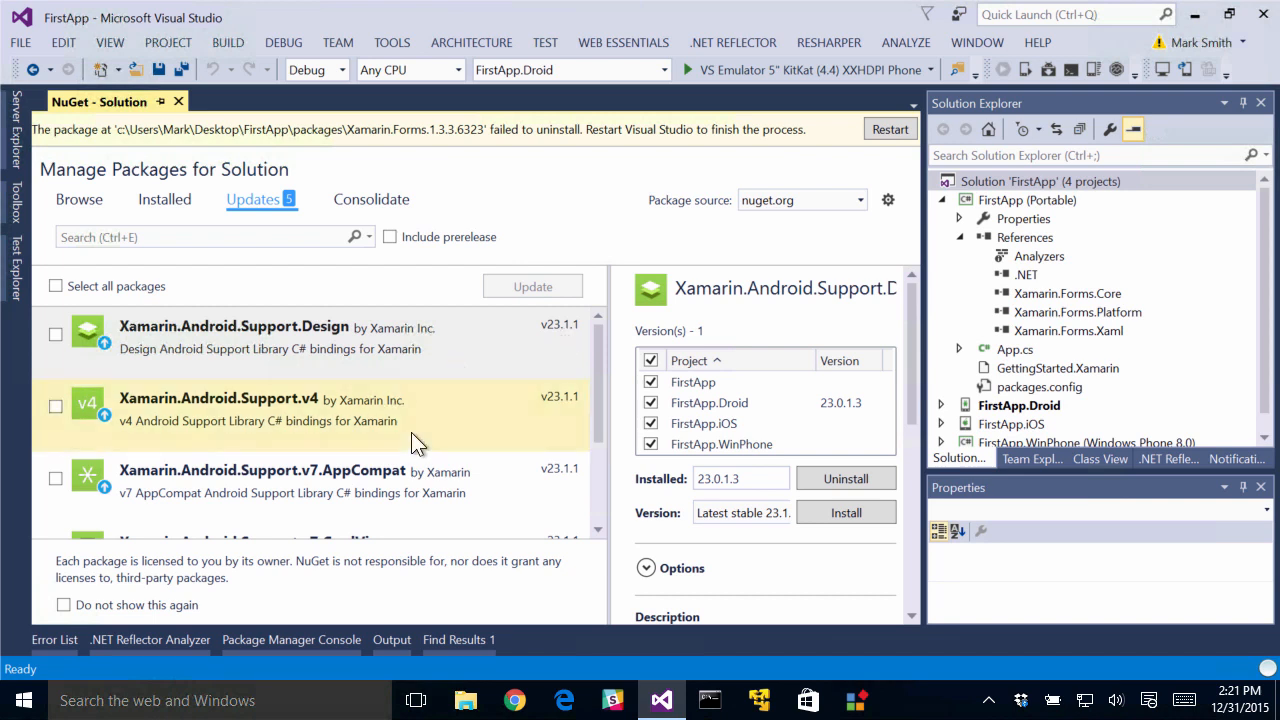
{"action": "mouse_move", "coordinate": [295, 470]}
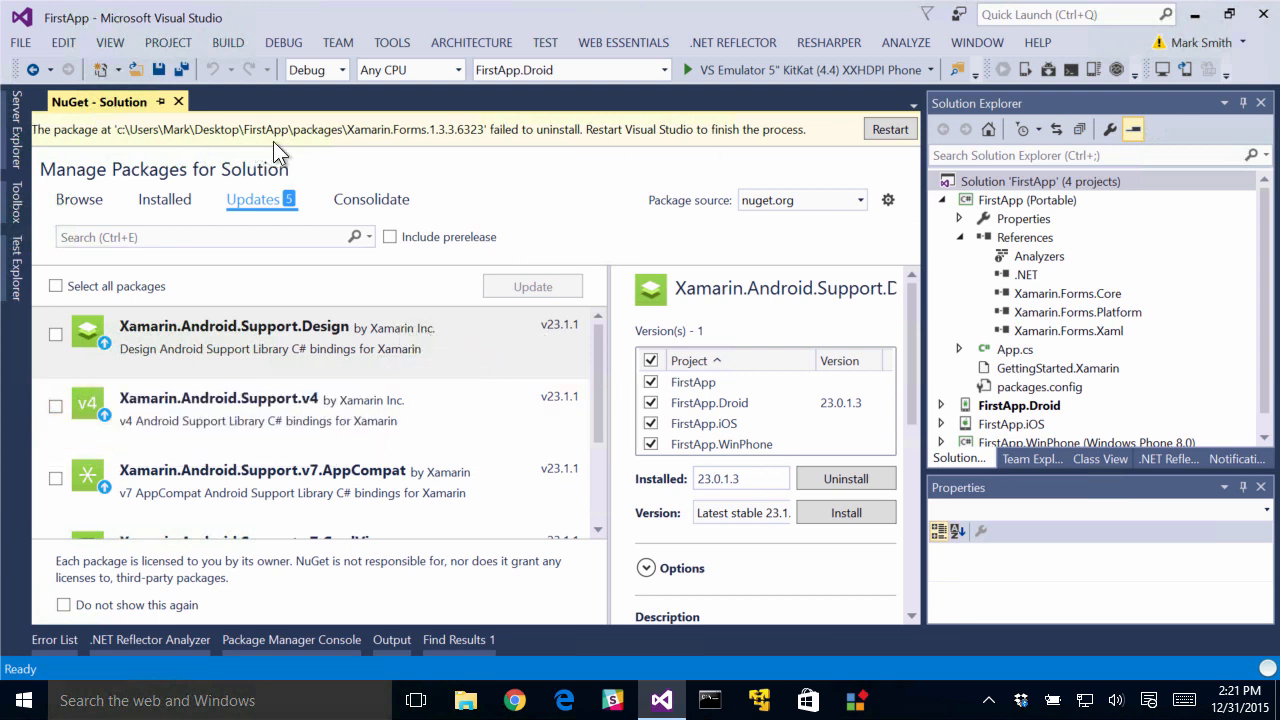
{"action": "mouse_move", "coordinate": [570, 140]}
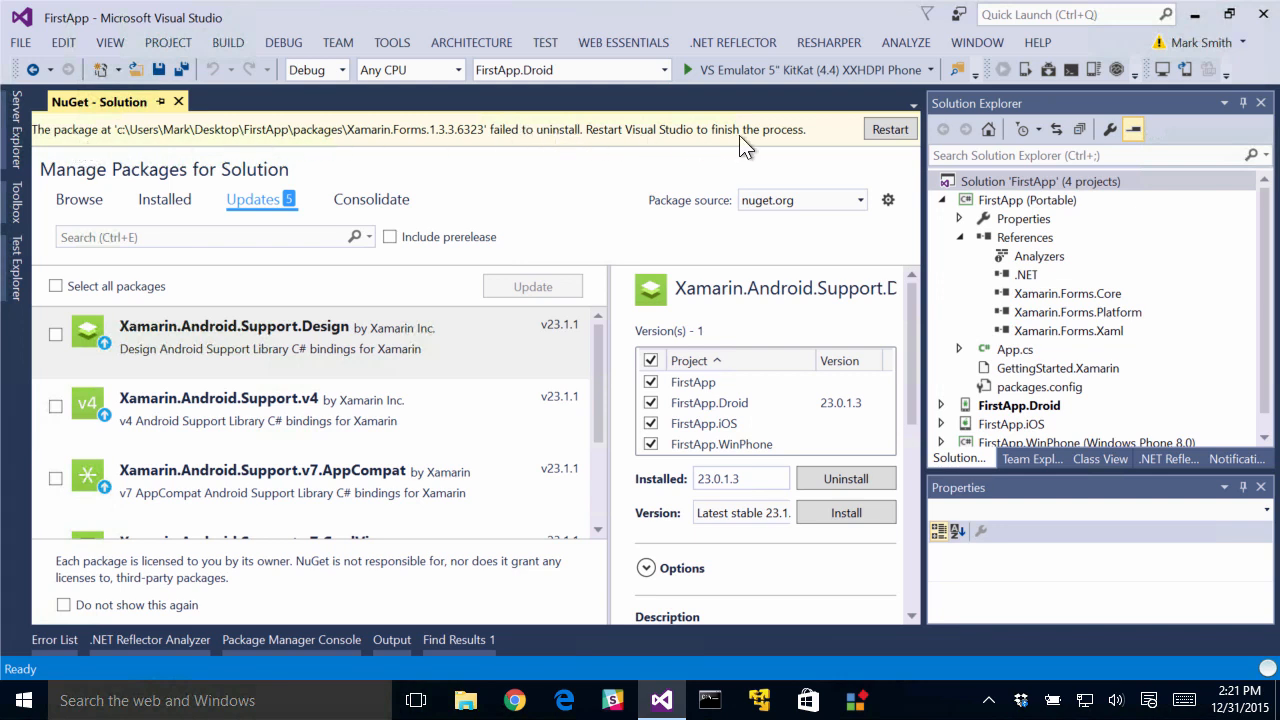
{"action": "mouse_move", "coordinate": [835, 150]}
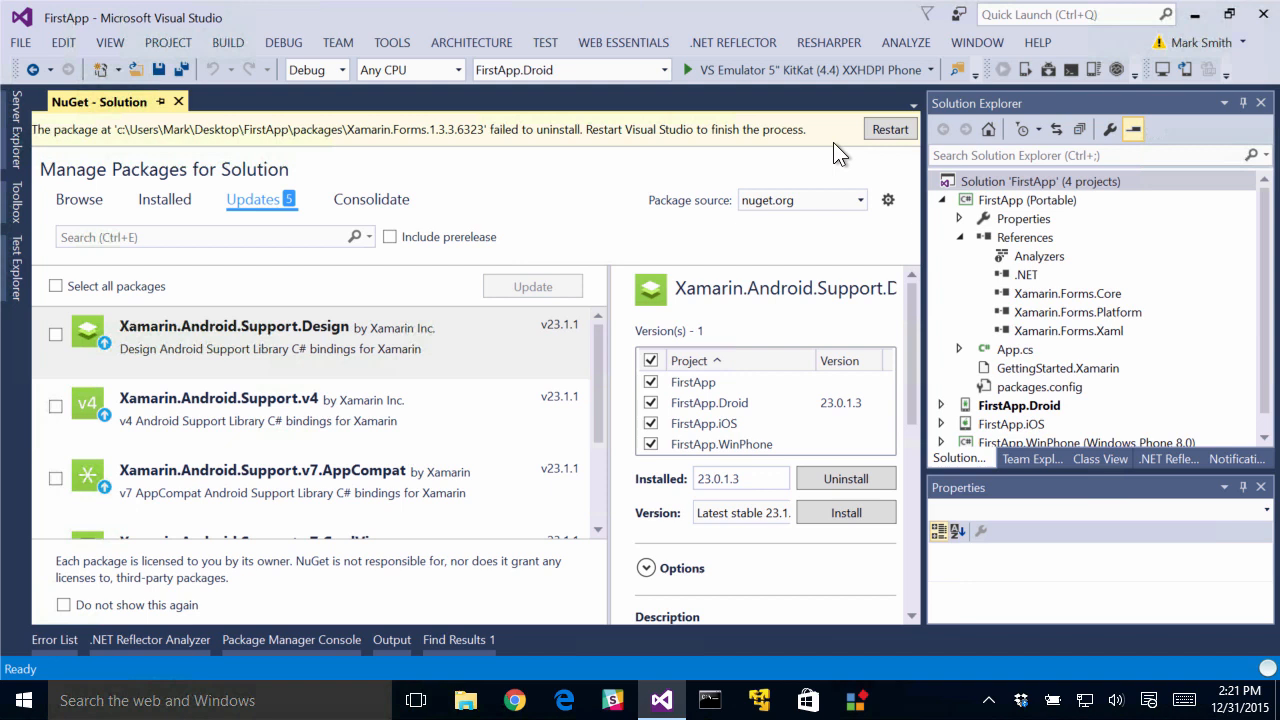
{"action": "mouse_move", "coordinate": [820, 152]}
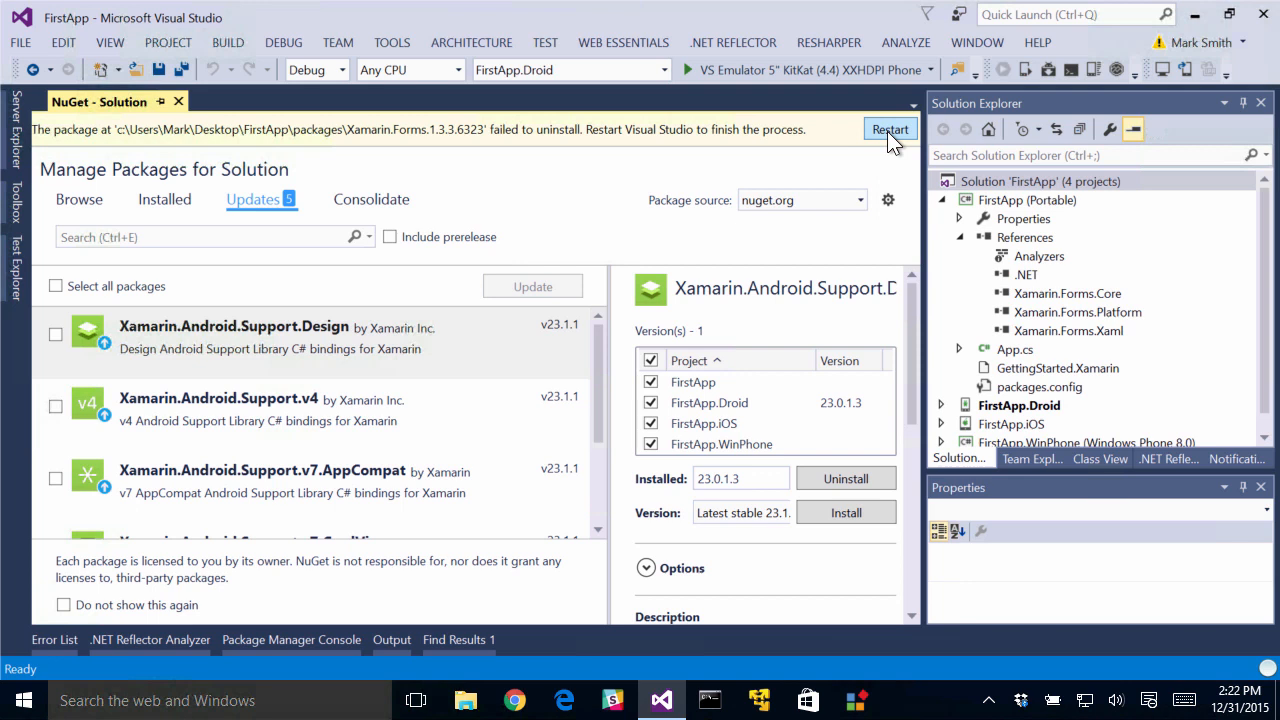
{"action": "mouse_move", "coordinate": [857, 147]}
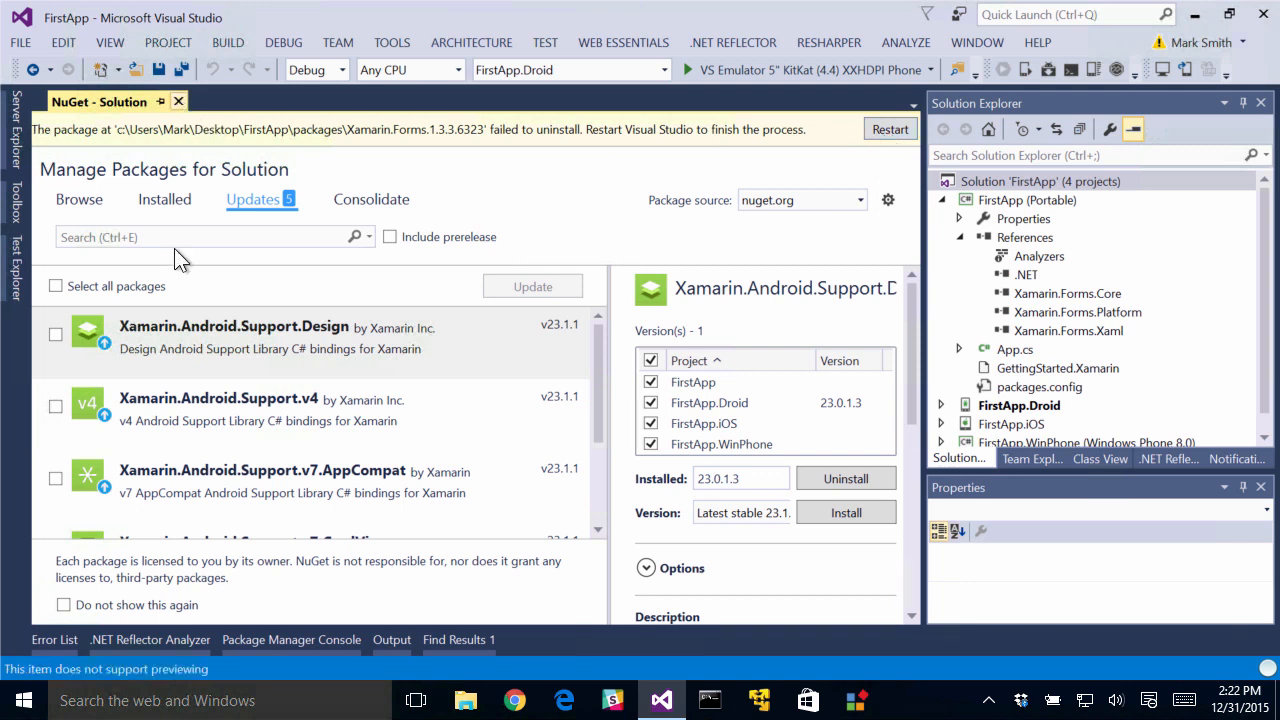
- Close the NuGet - Solution tab after reviewing the restart notice
{"action": "left_click", "coordinate": [178, 101]}
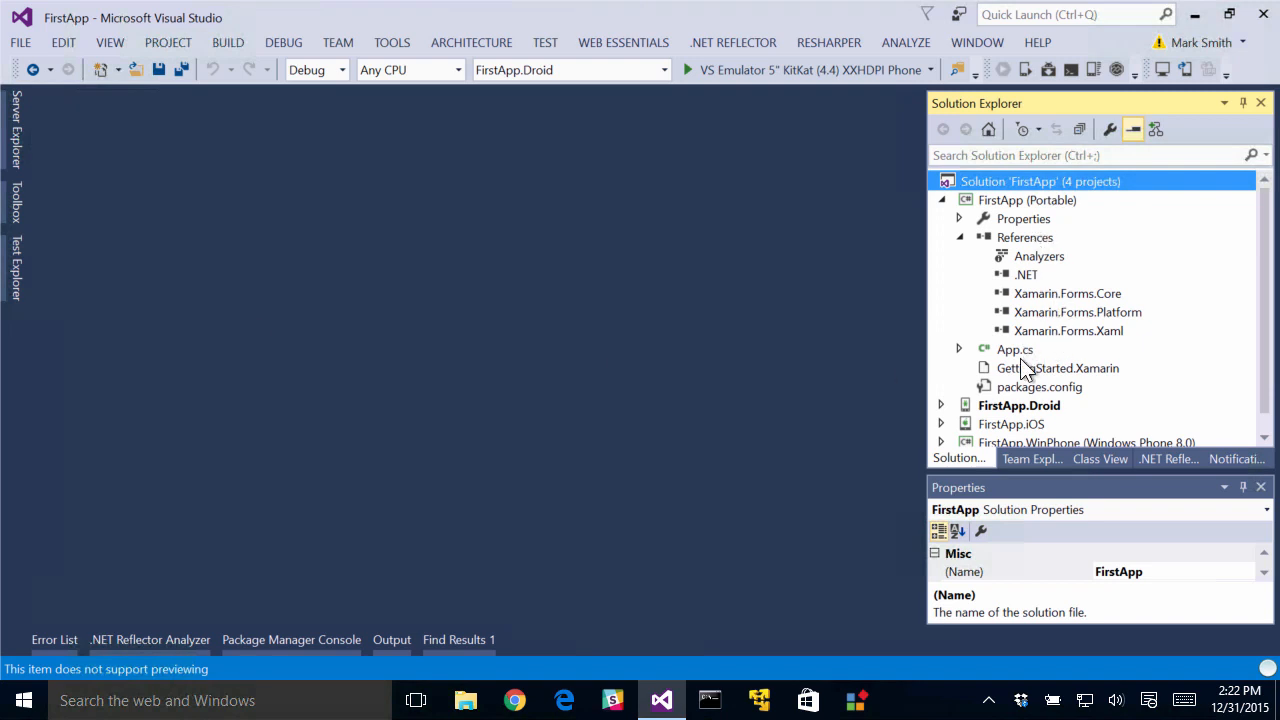